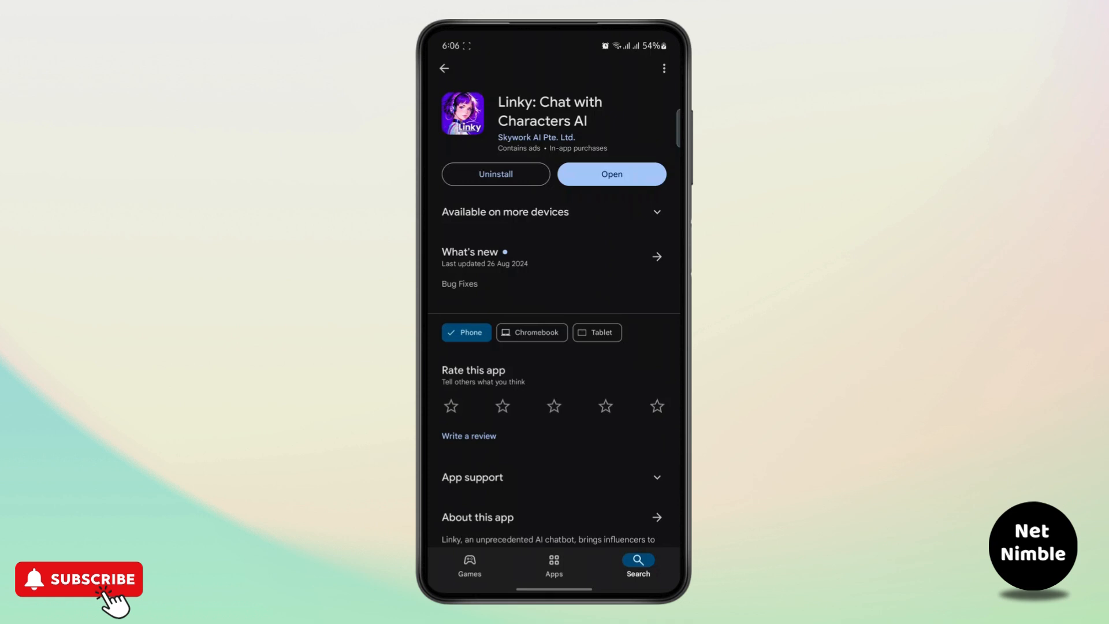
Launch Linky: Chat with Characters AI from its Play Store page
scroll(down, 3)
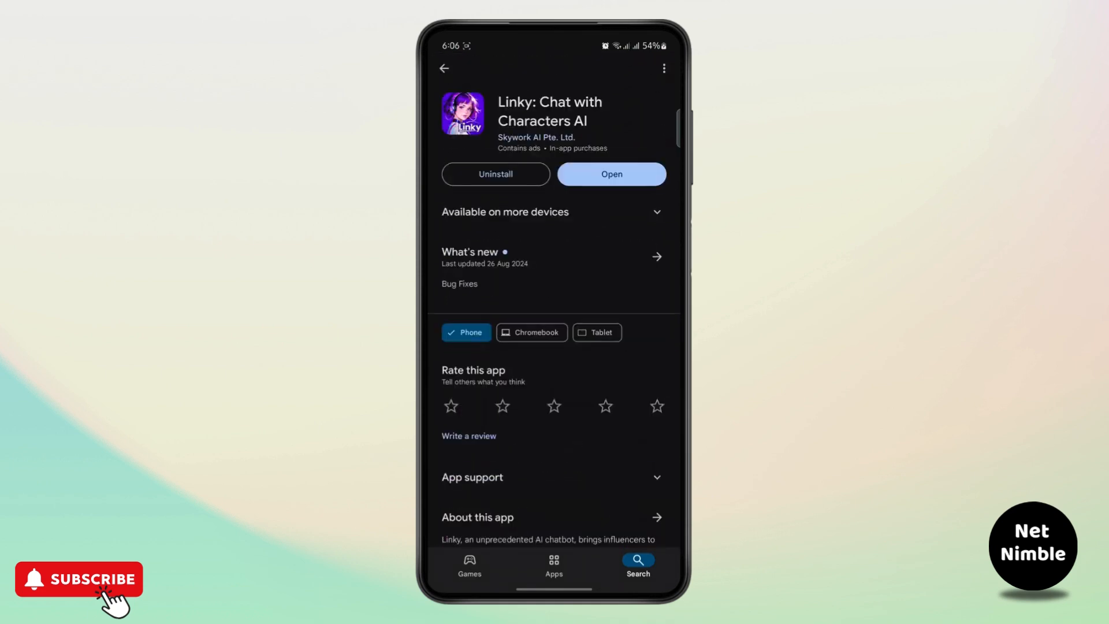
click(610, 174)
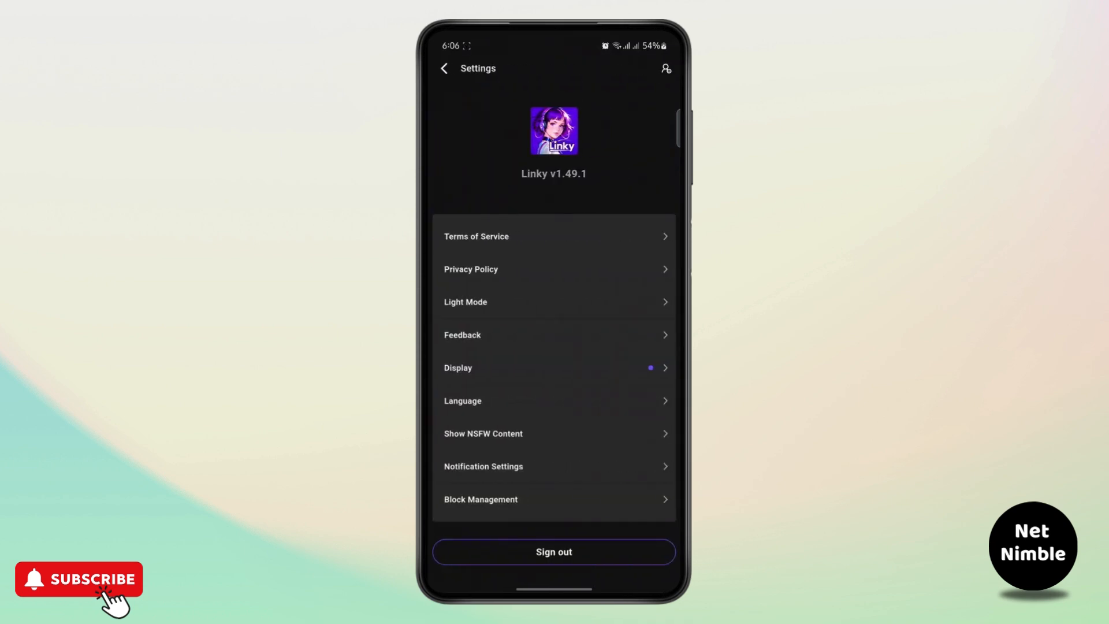
Open the account's profile and bring up the Edit personal information form
click(483, 434)
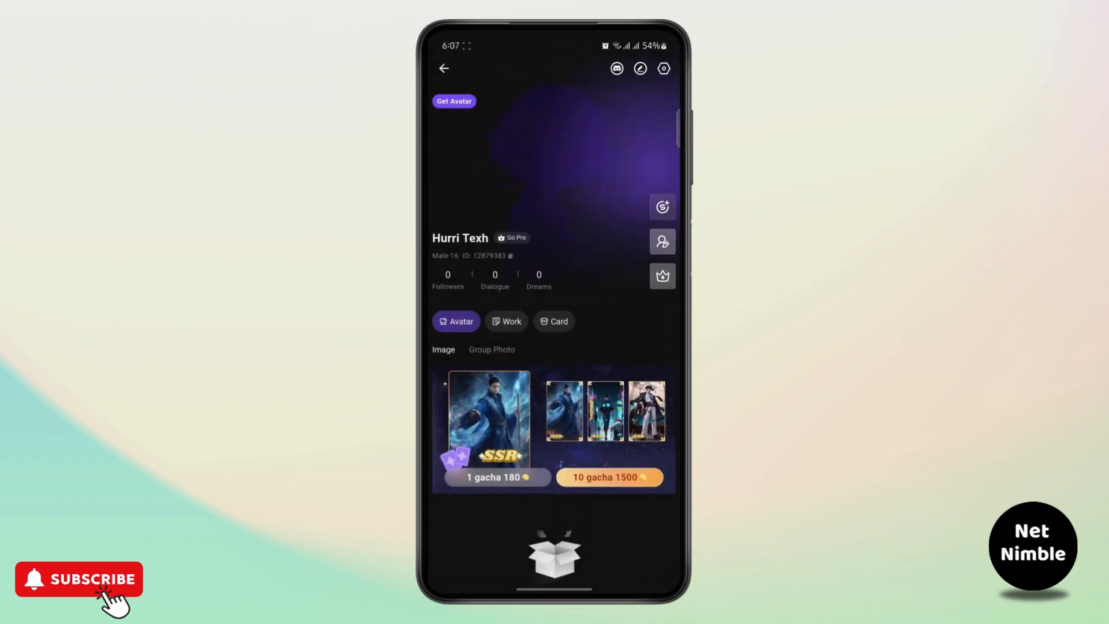
click(444, 68)
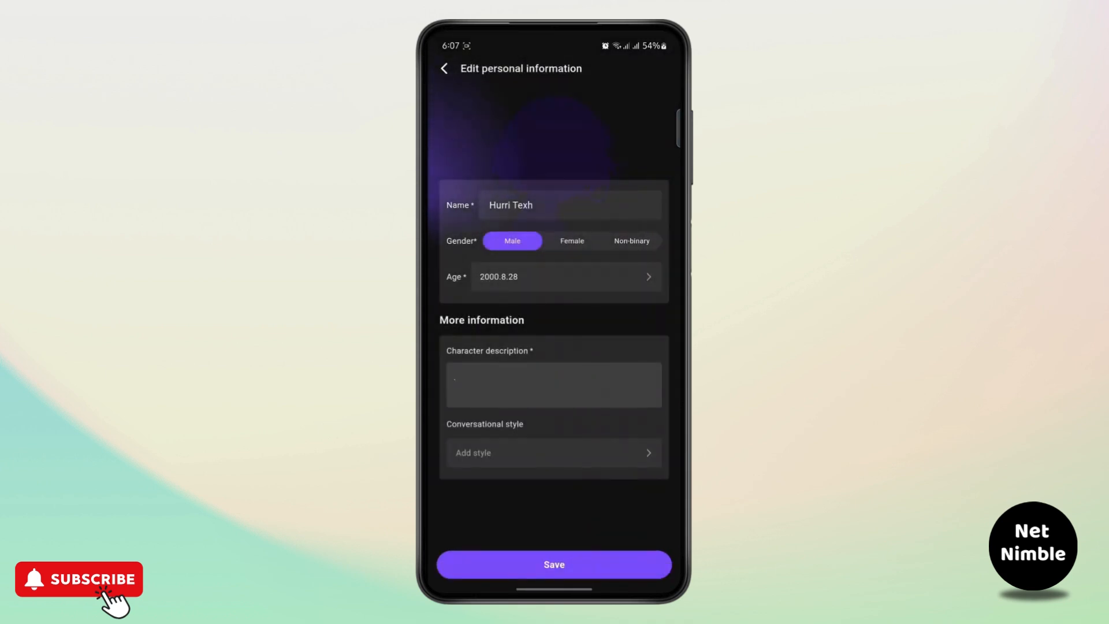
click(554, 564)
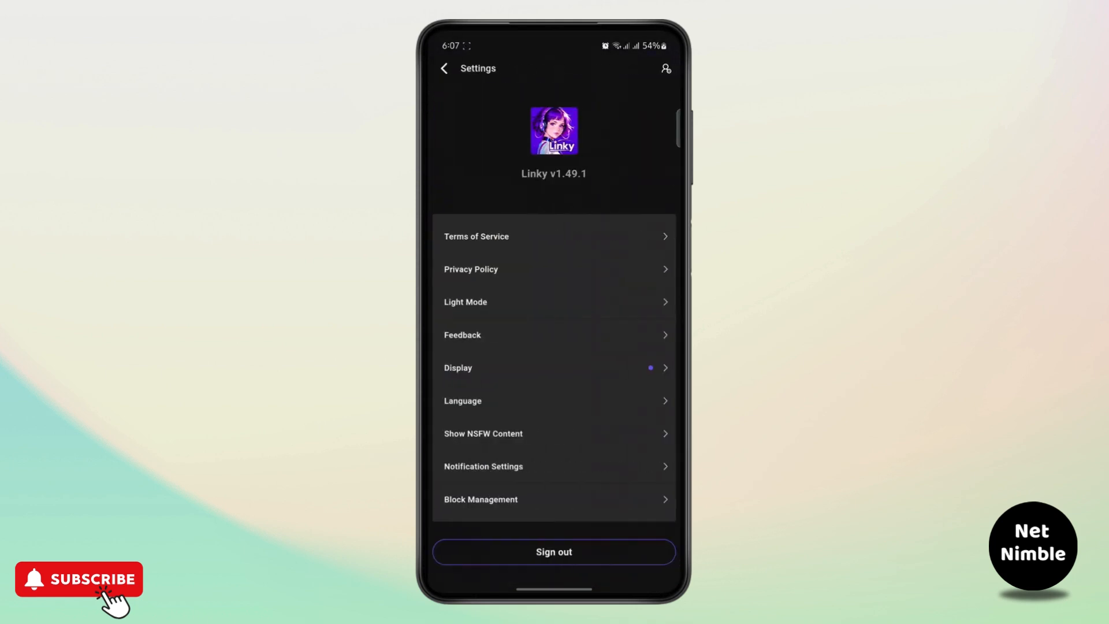
Switch on Show NSFW Content, then return home and scroll the character feed
click(483, 434)
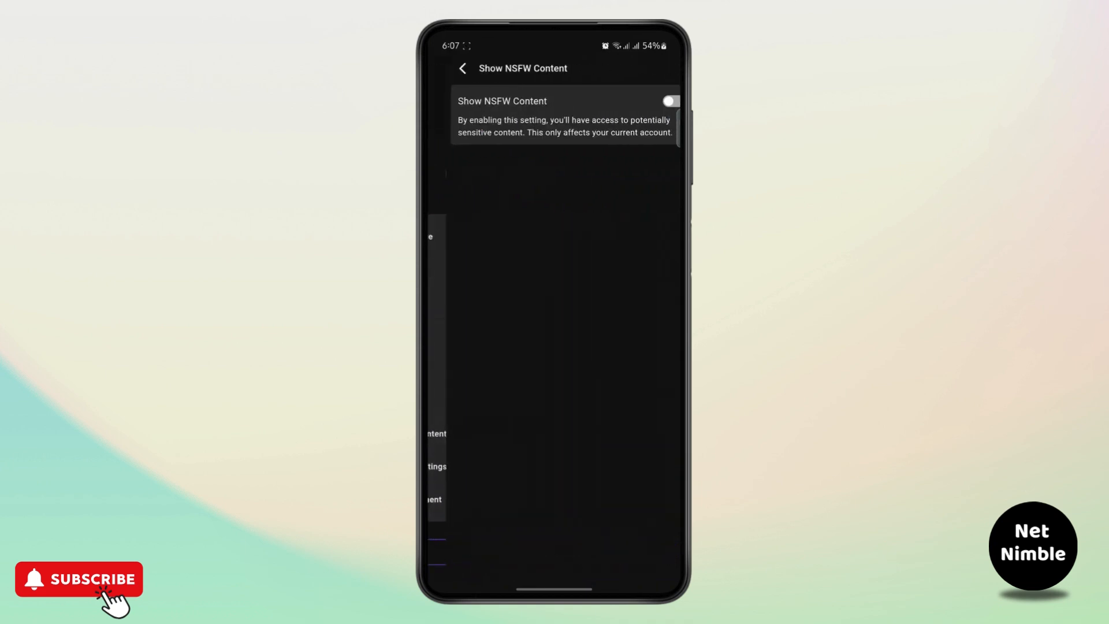
click(658, 101)
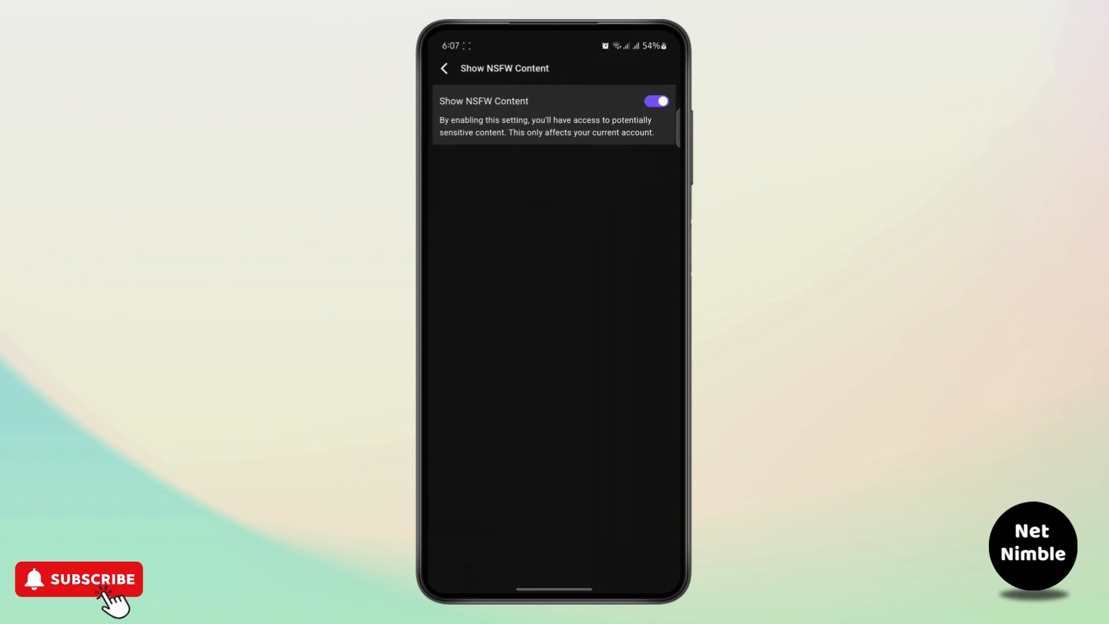
click(444, 68)
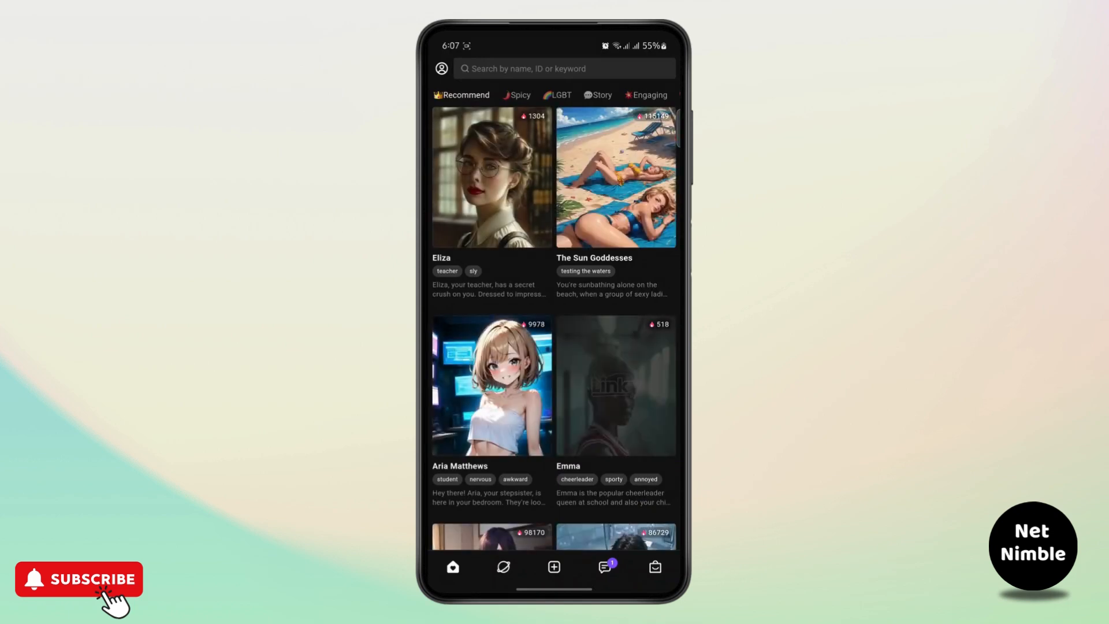
scroll(down, 3)
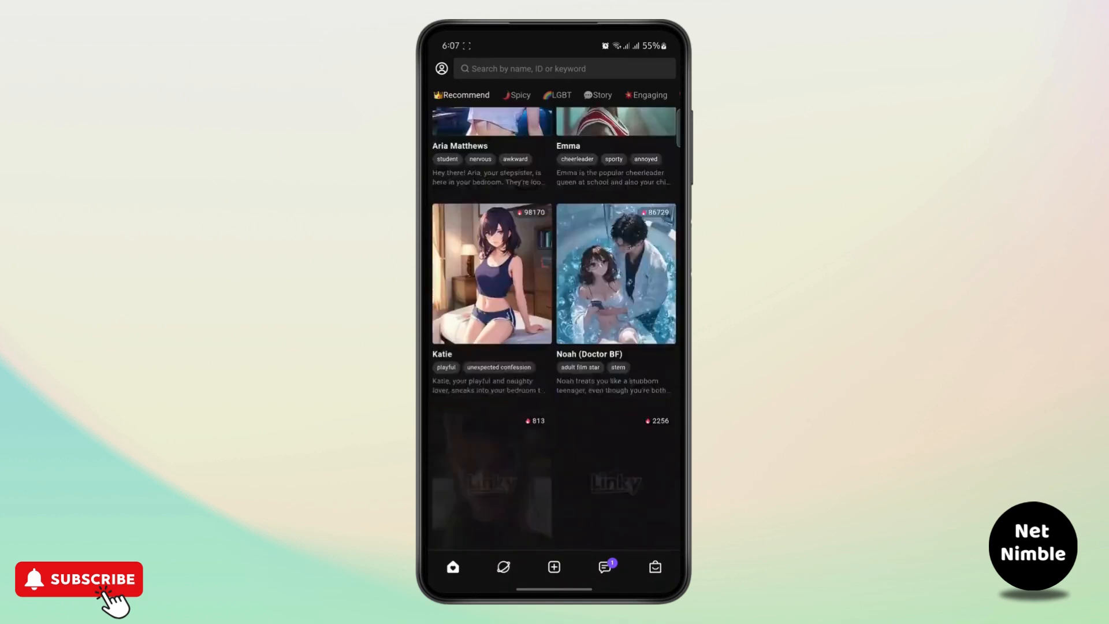
scroll(down, 3)
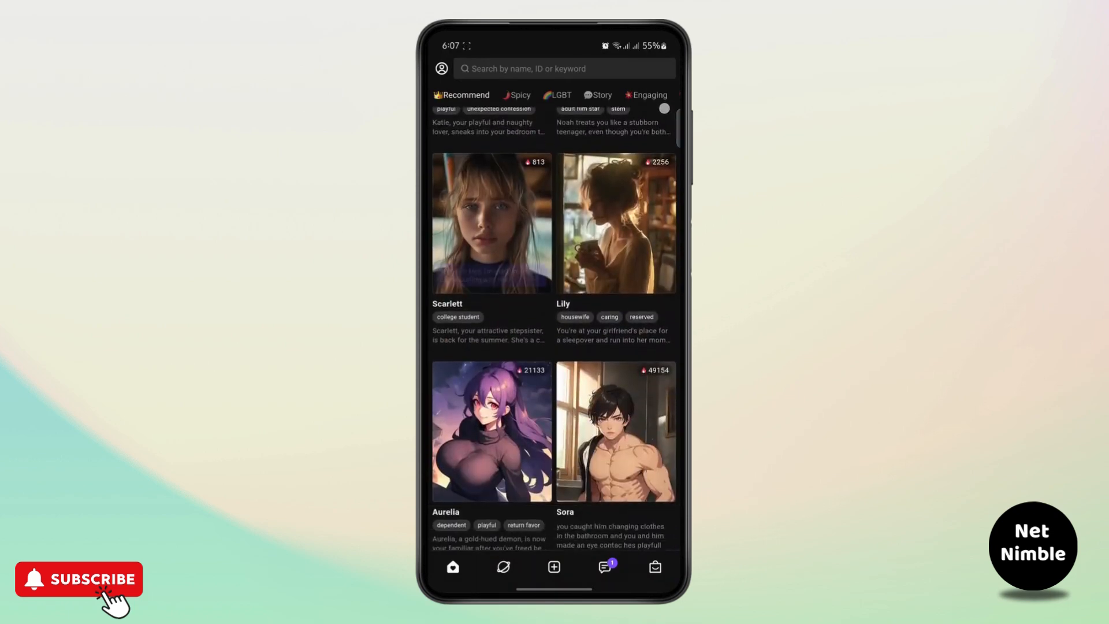